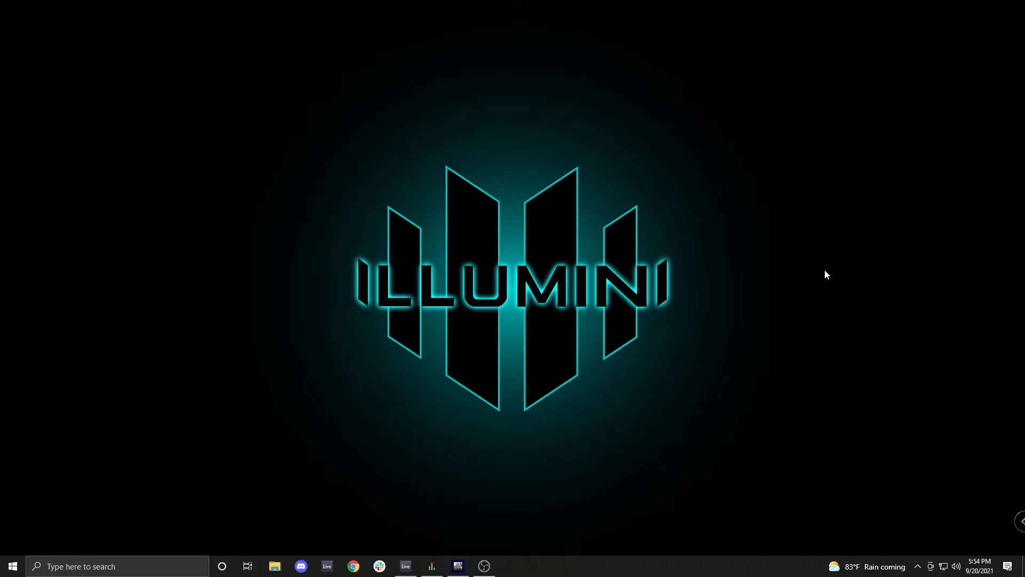
mouse_move(769, 414)
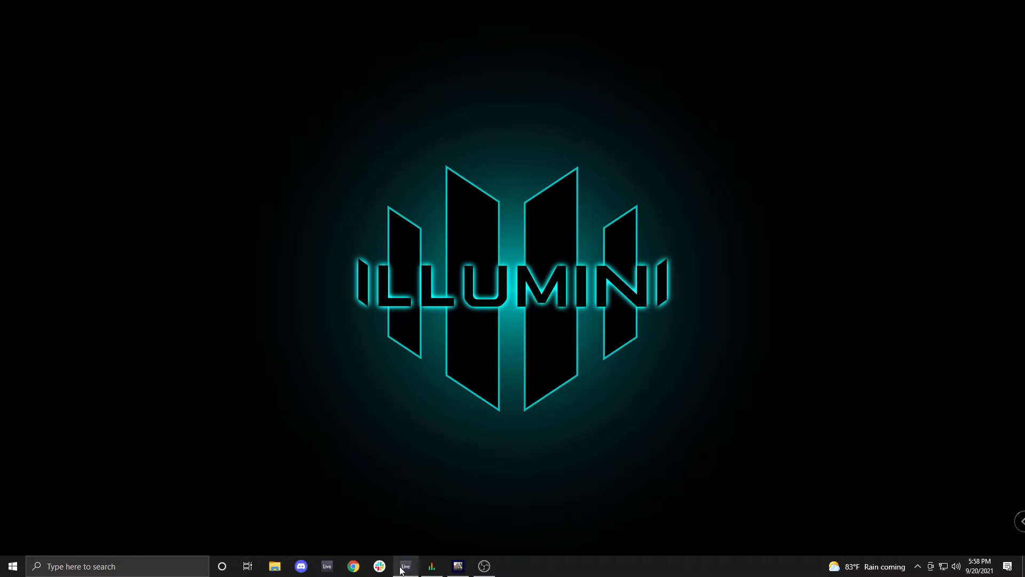
Bring Live to the front and show Focusrite Control's output routing.
left_click(404, 566)
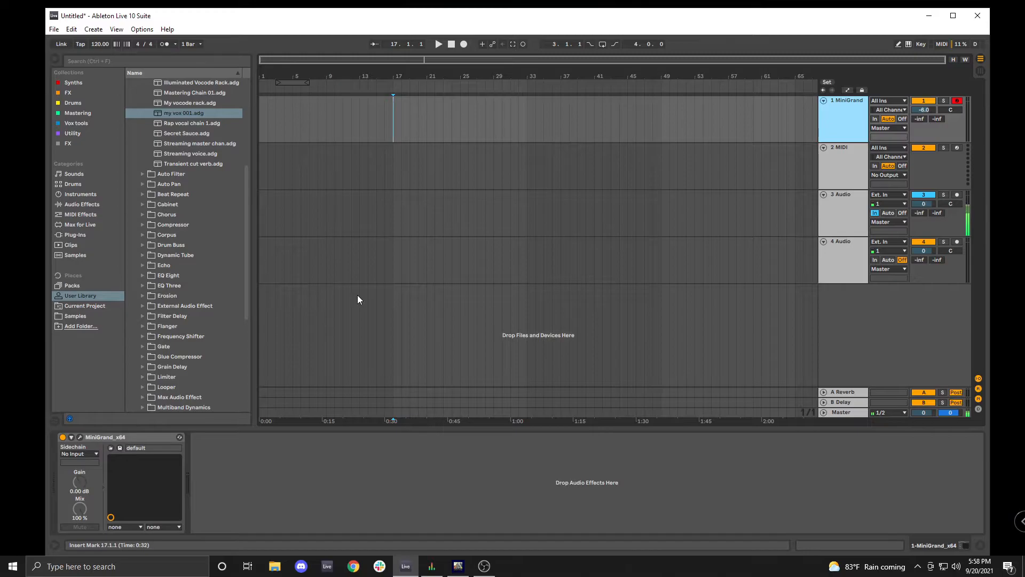
left_click(141, 29)
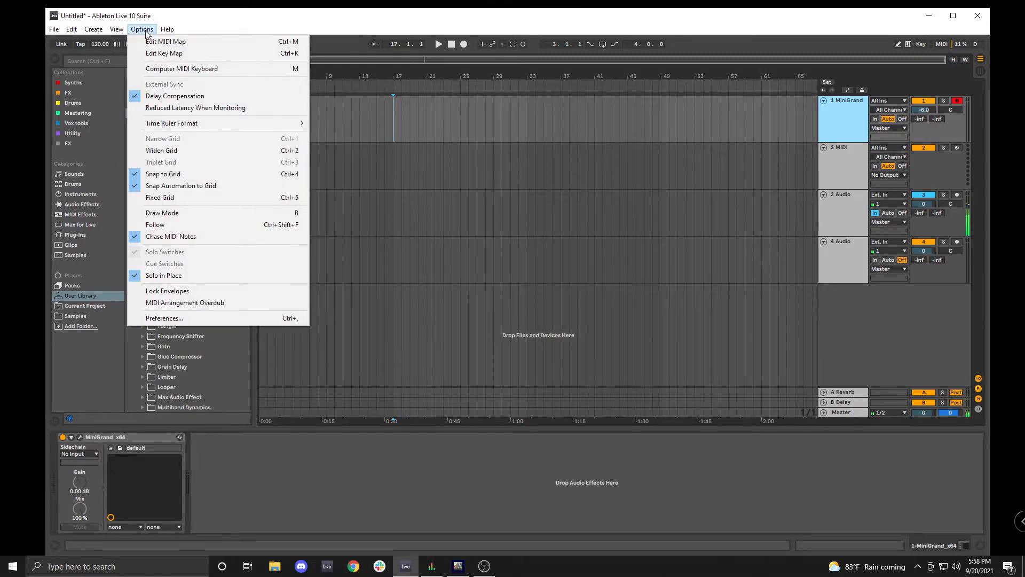
left_click(164, 318)
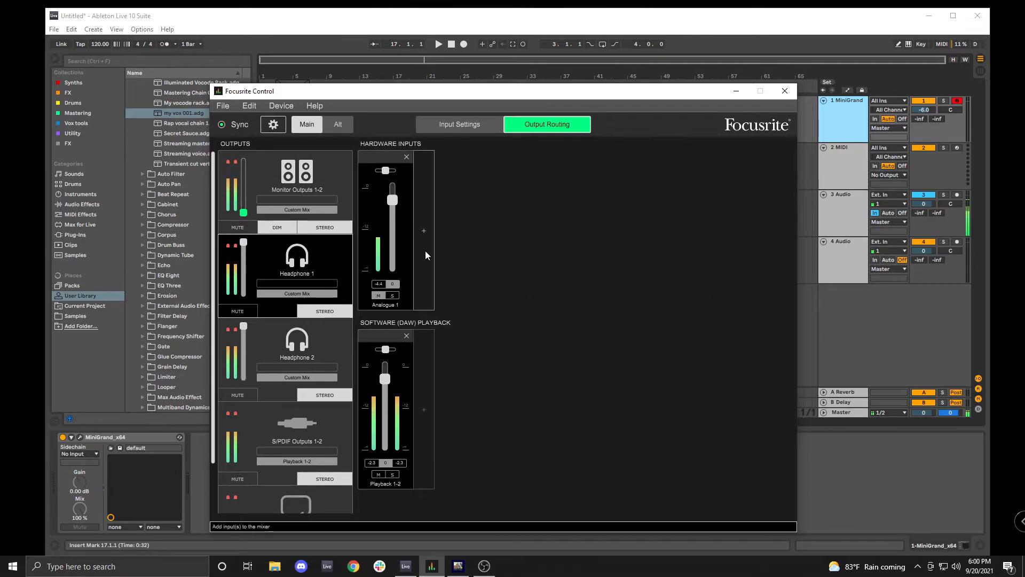
Route Software Playback (DAW) 1-2 into the Loopback 1-2 output.
scroll("down", 3)
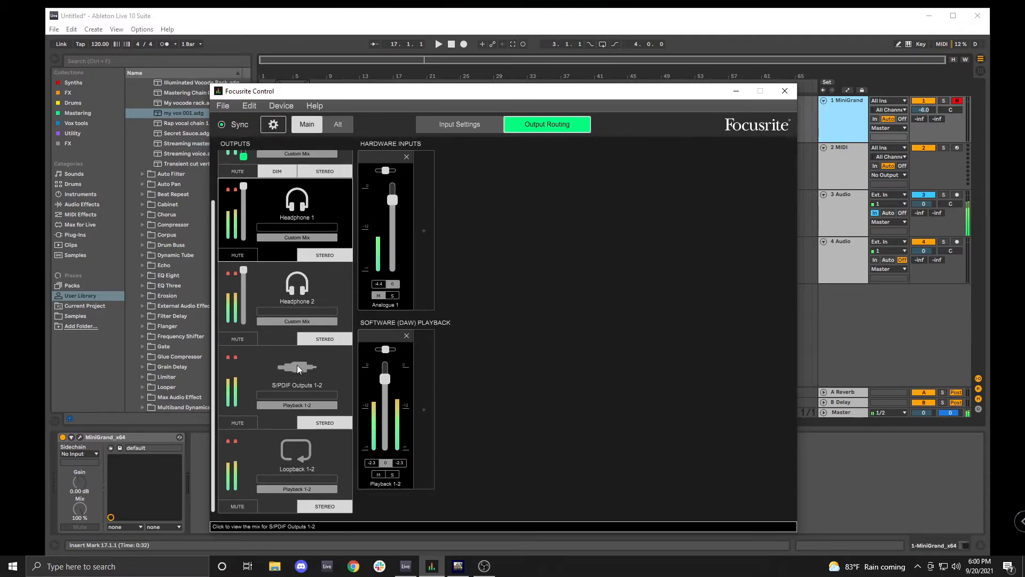
left_click(297, 457)
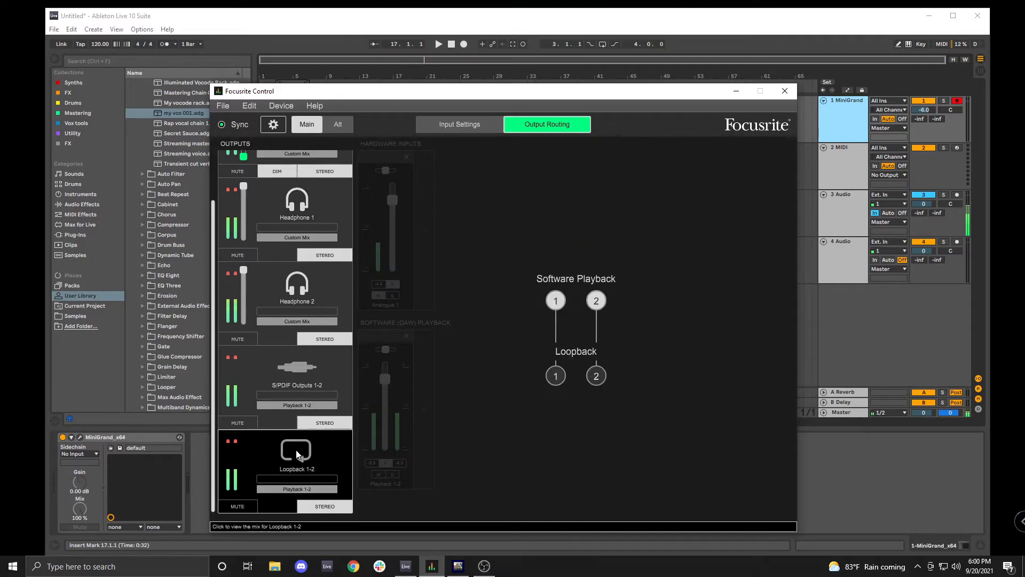
left_click(296, 489)
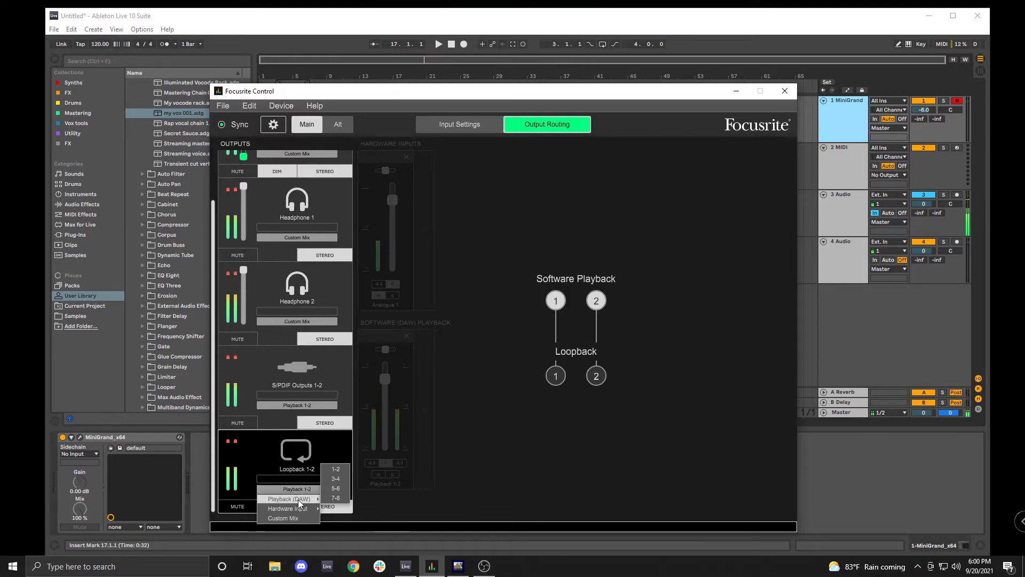
left_click(297, 489)
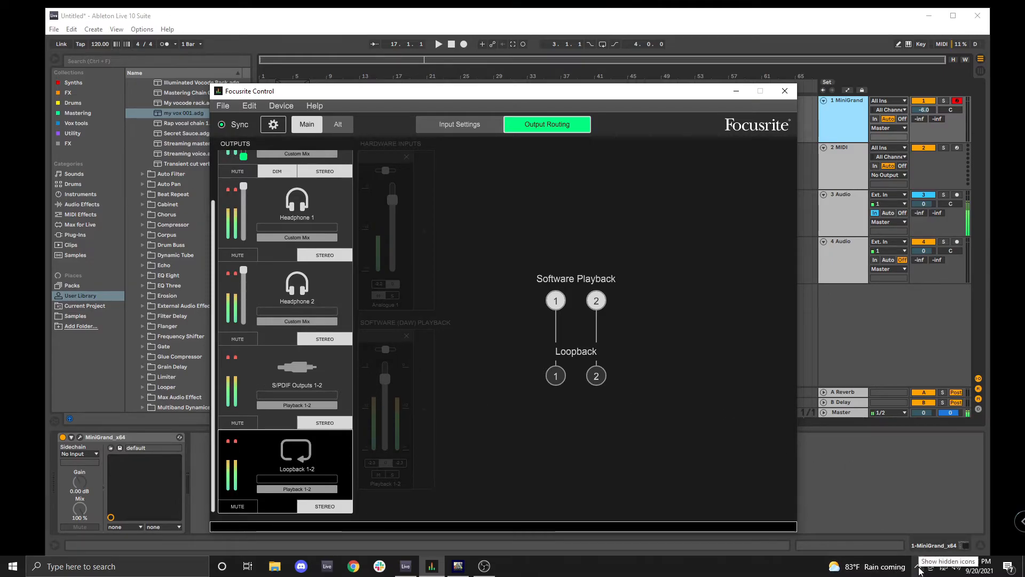
Expose the Scarlett's Loopback L + R channels to Windows via the tray icon.
left_click(917, 561)
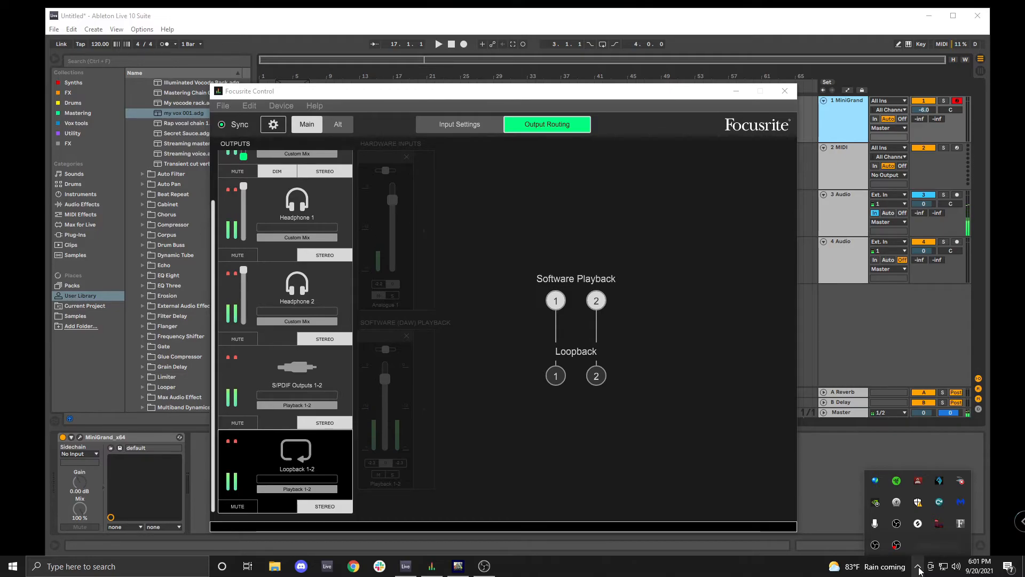
mouse_move(959, 523)
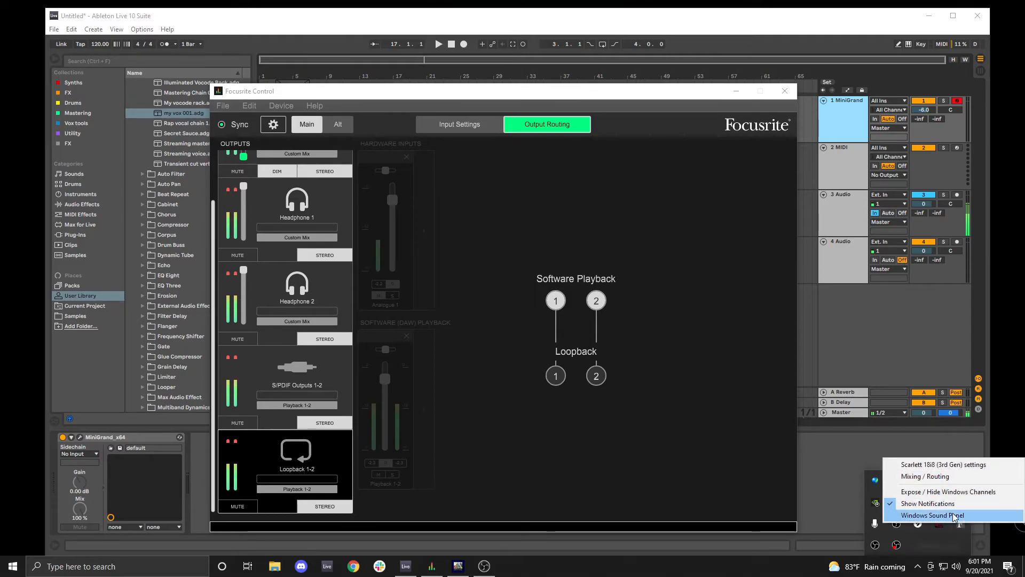
mouse_move(948, 491)
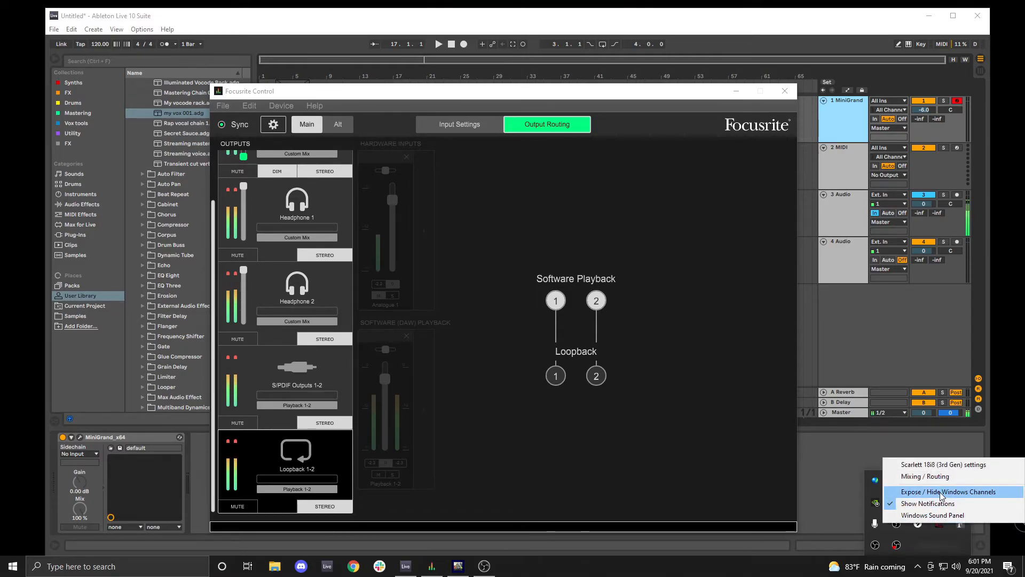
left_click(949, 491)
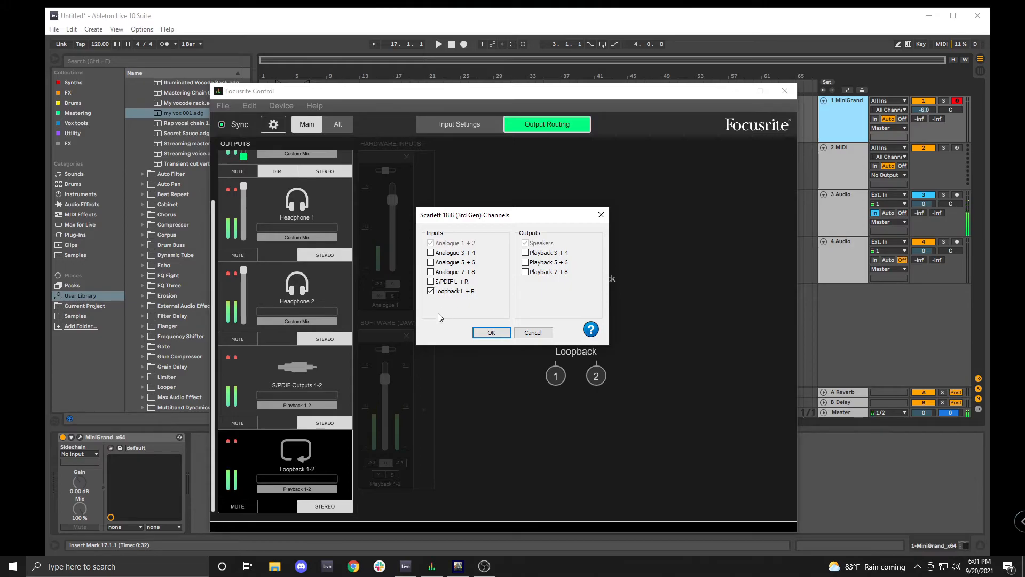
mouse_move(434, 303)
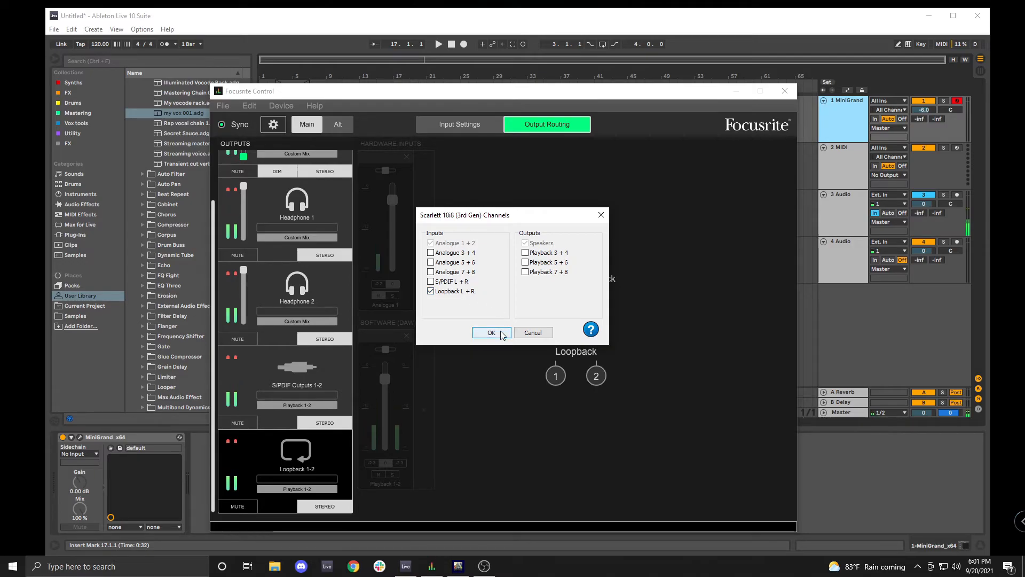
left_click(491, 332)
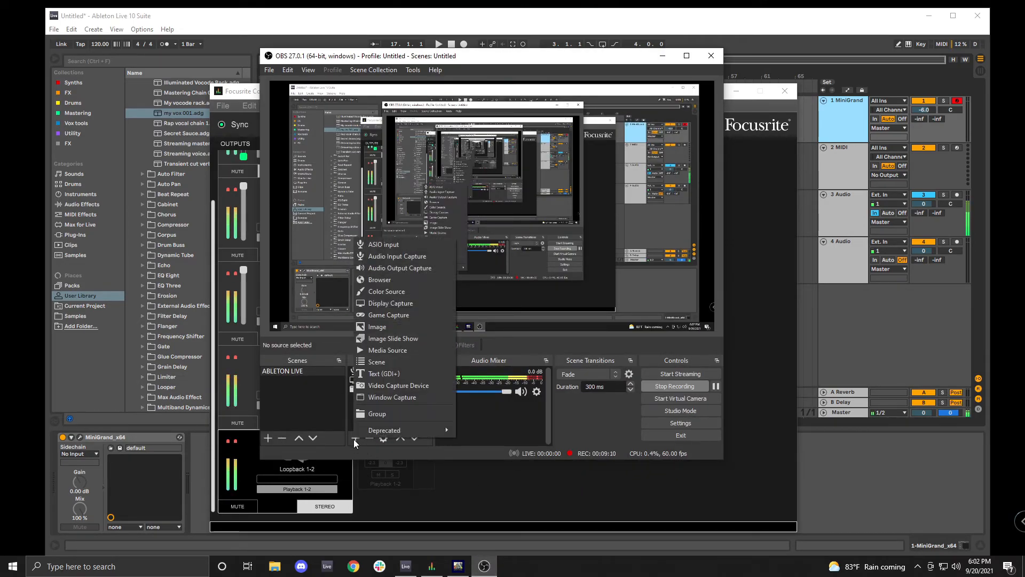
mouse_move(397, 256)
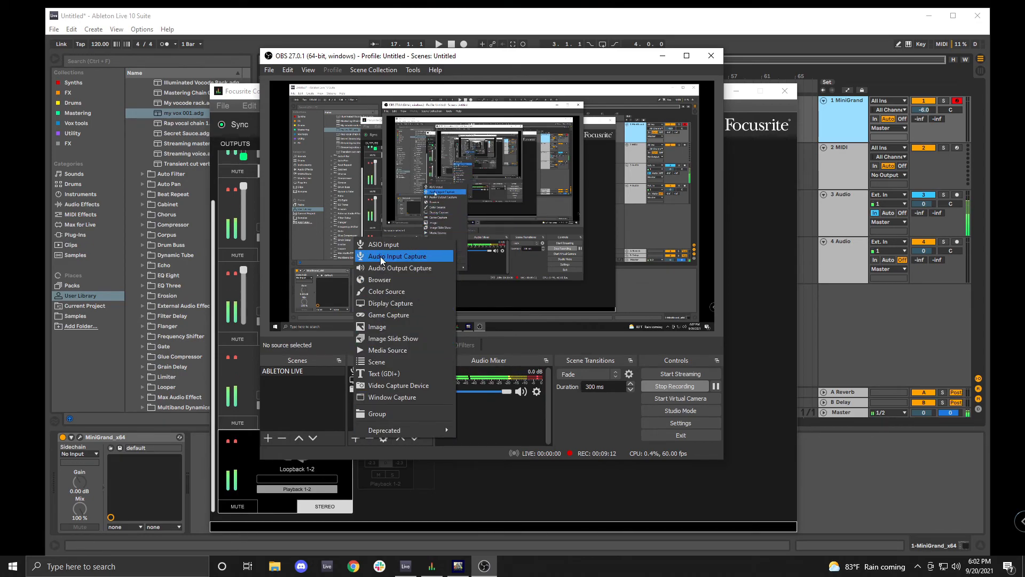
Create an Audio Input Capture source named 'DAW'.
left_click(397, 256)
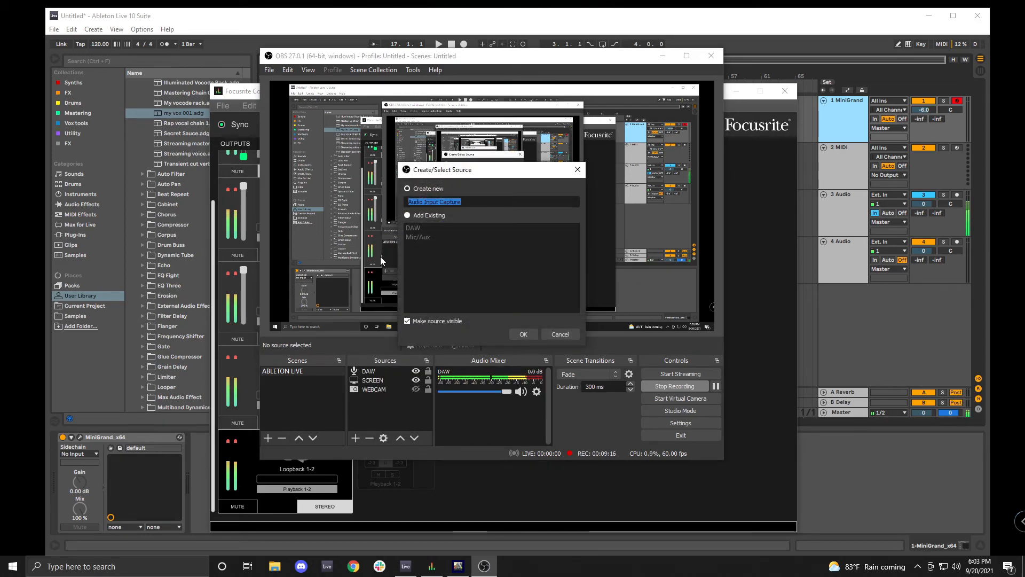
type("DAW")
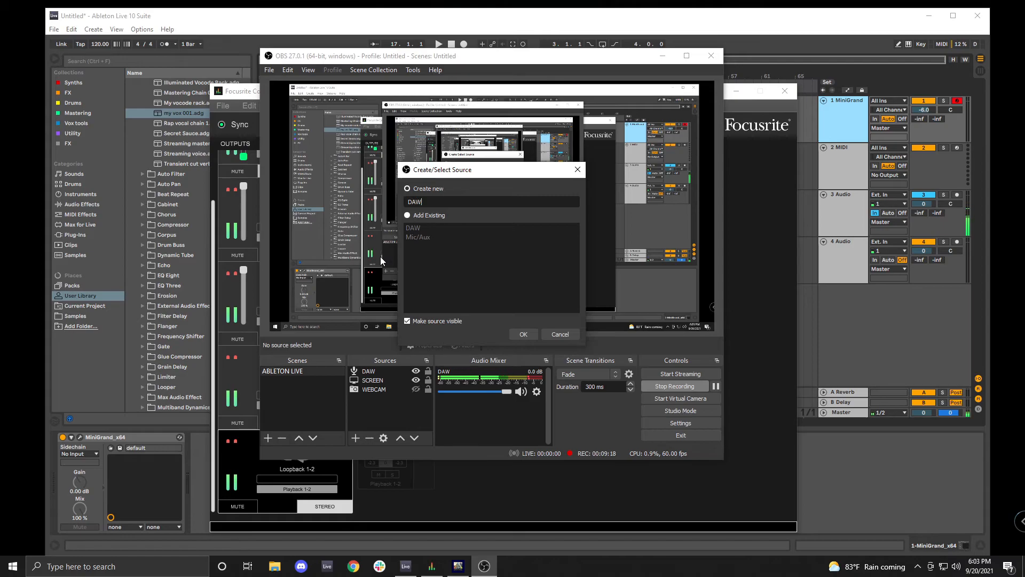
left_click(522, 335)
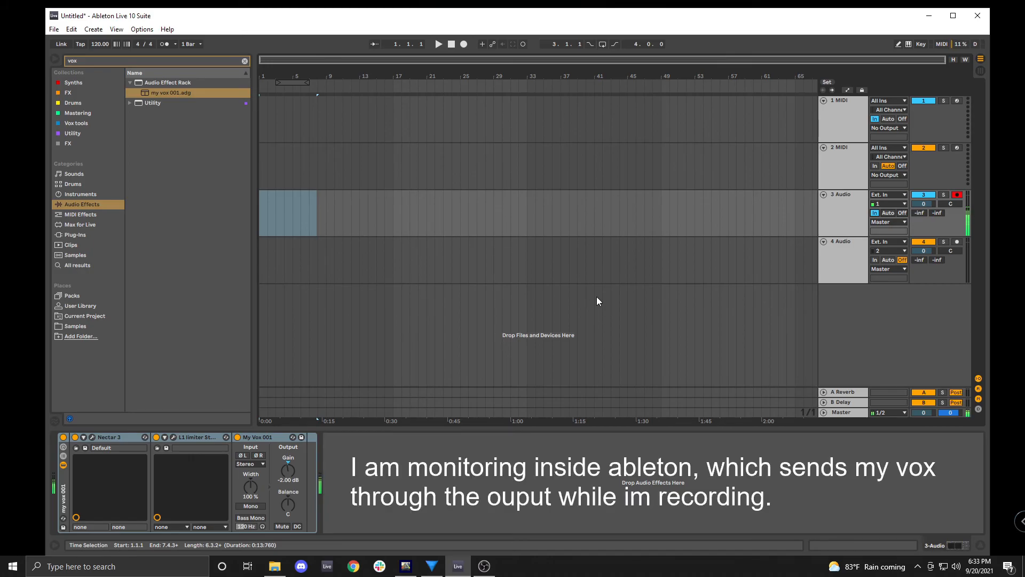
mouse_move(655, 288)
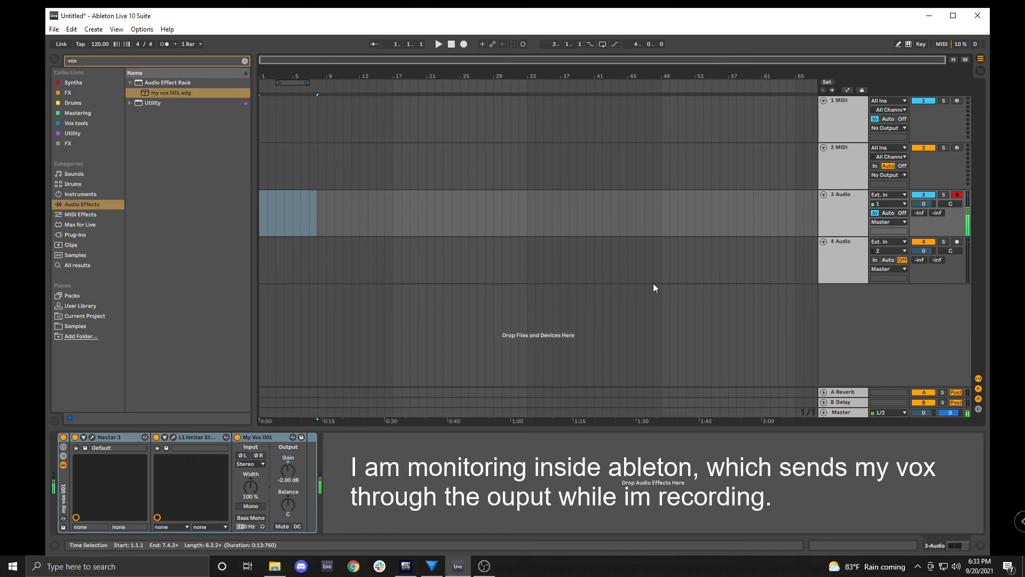